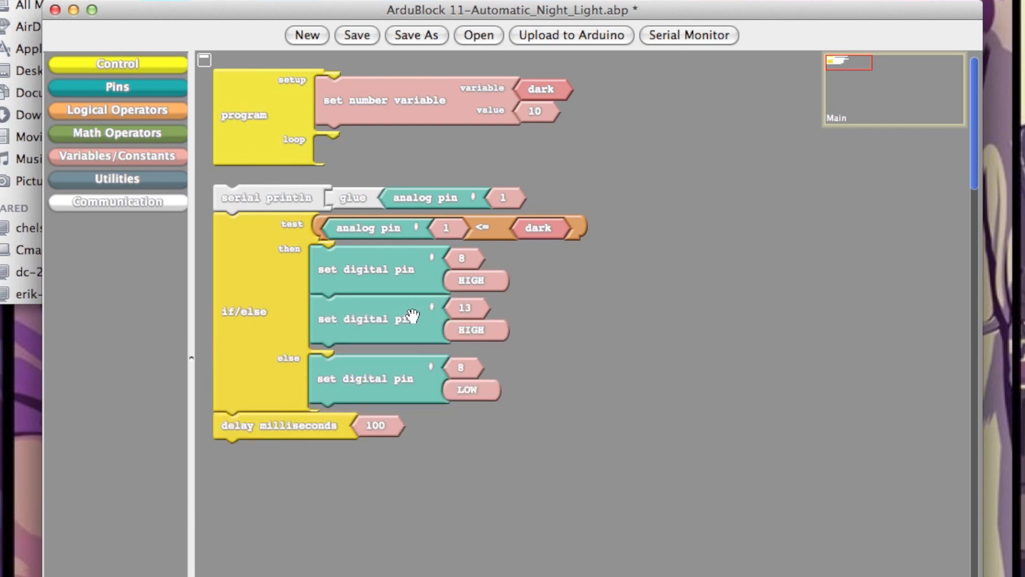
Bring up the Digital Sandbox PicoBoard tutorial and scroll to its Uploading Firmware section
click(464, 308)
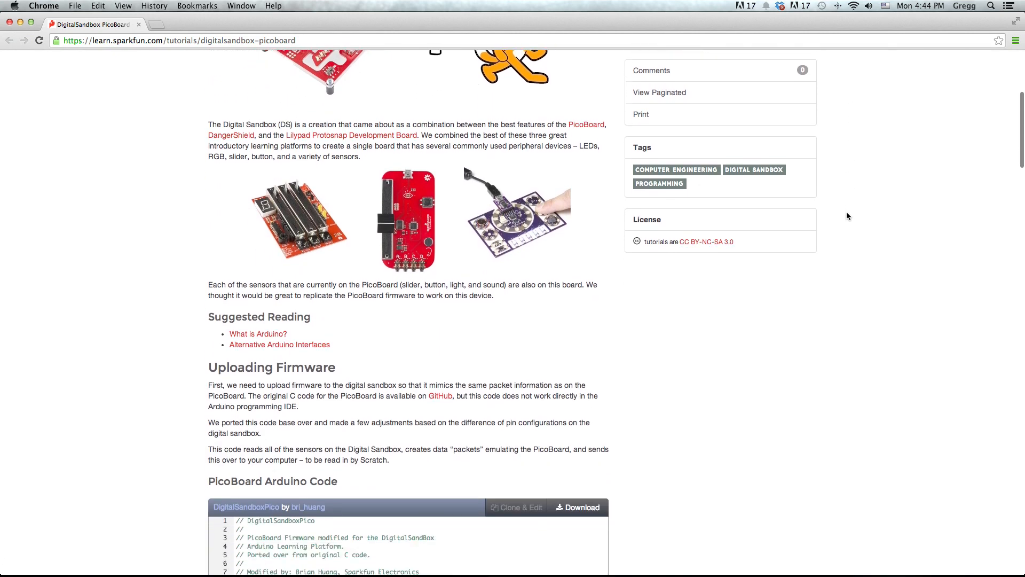
scroll(down, 3)
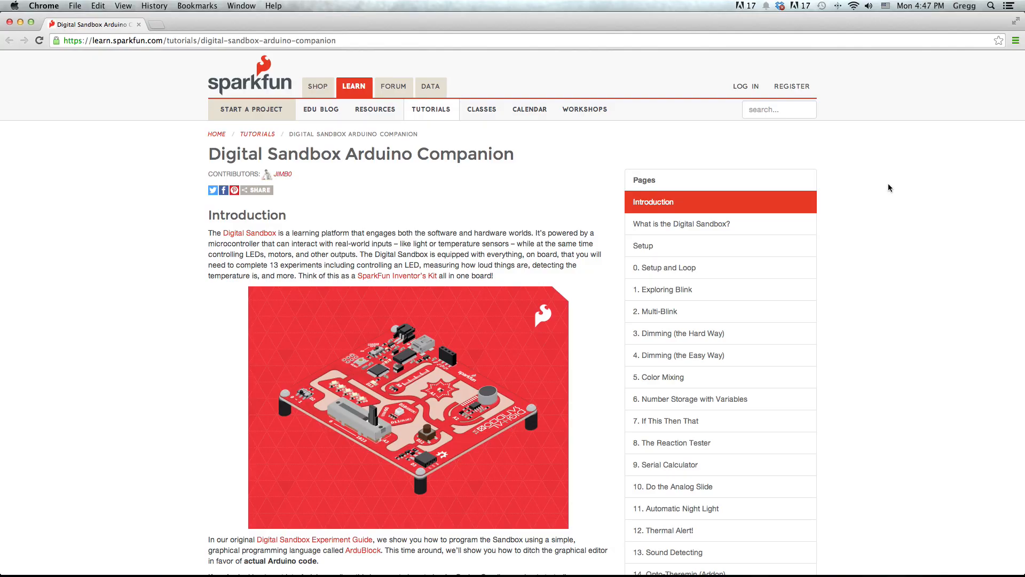
Scroll the Arduino Companion tutorial down to reveal its Experiment List table of contents
scroll(down, 3)
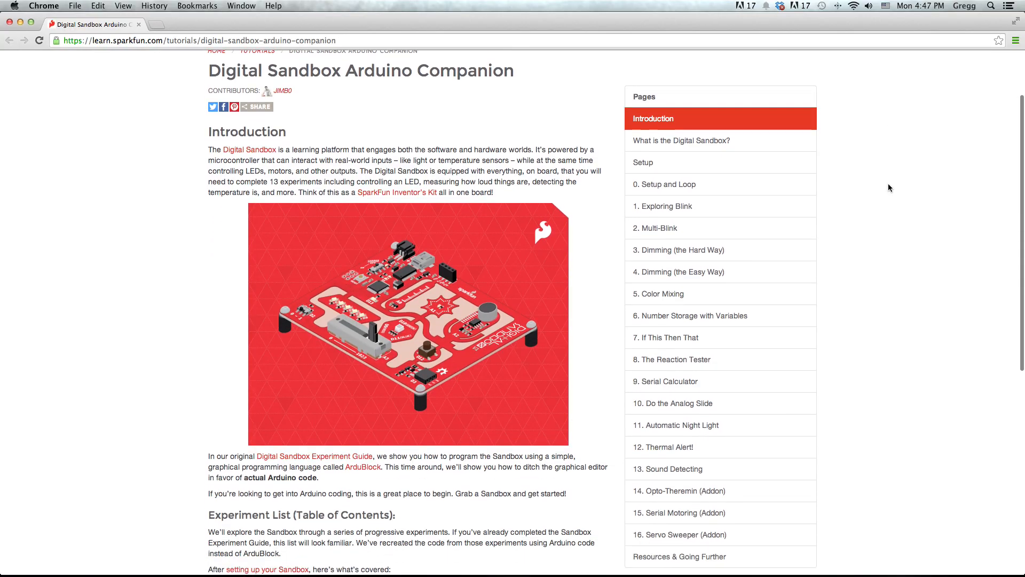
scroll(down, 3)
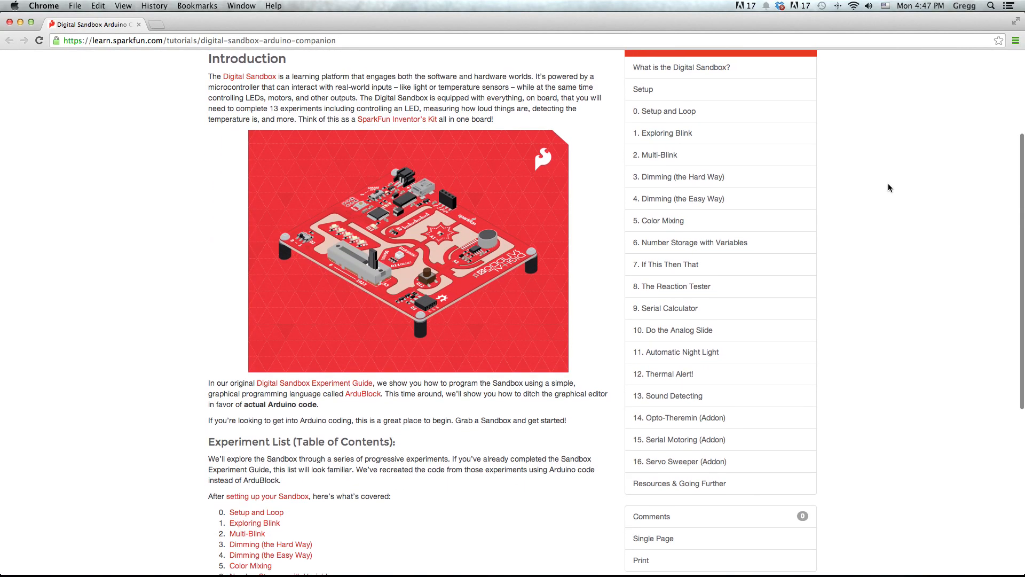